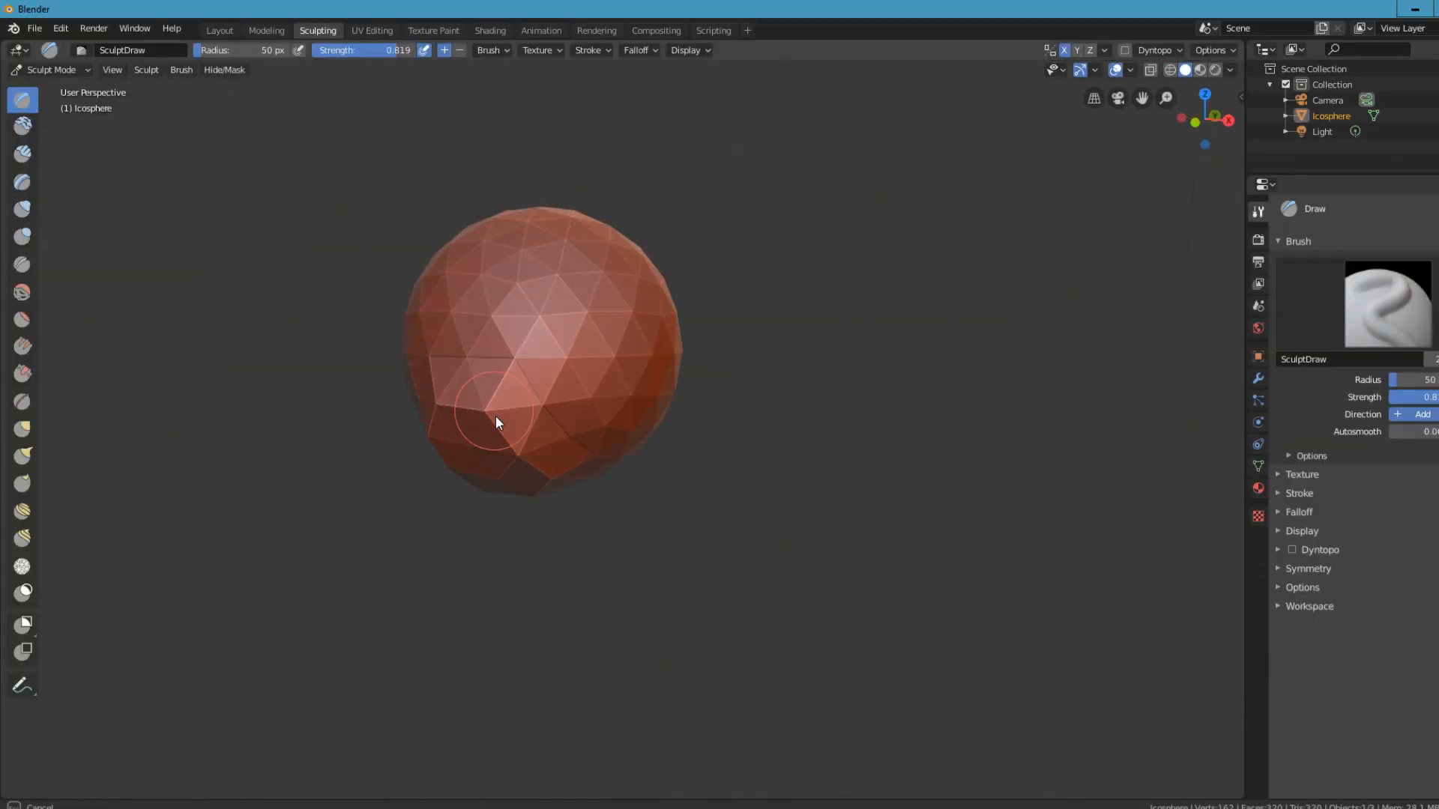
Sculpt eye sockets and a nose into the icosphere head and place a cylinder neck beneath it.
left_click(21, 457)
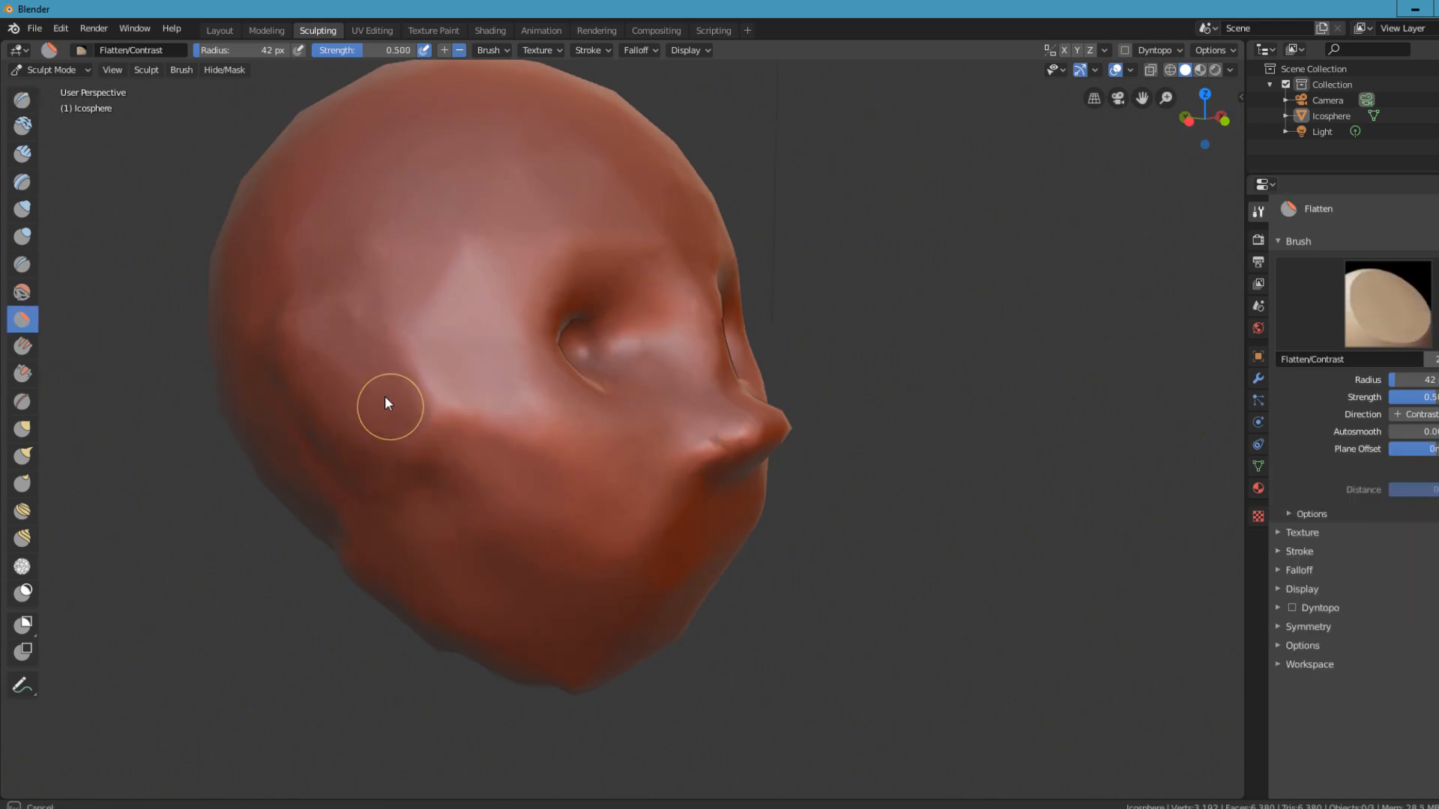
left_click(220, 30)
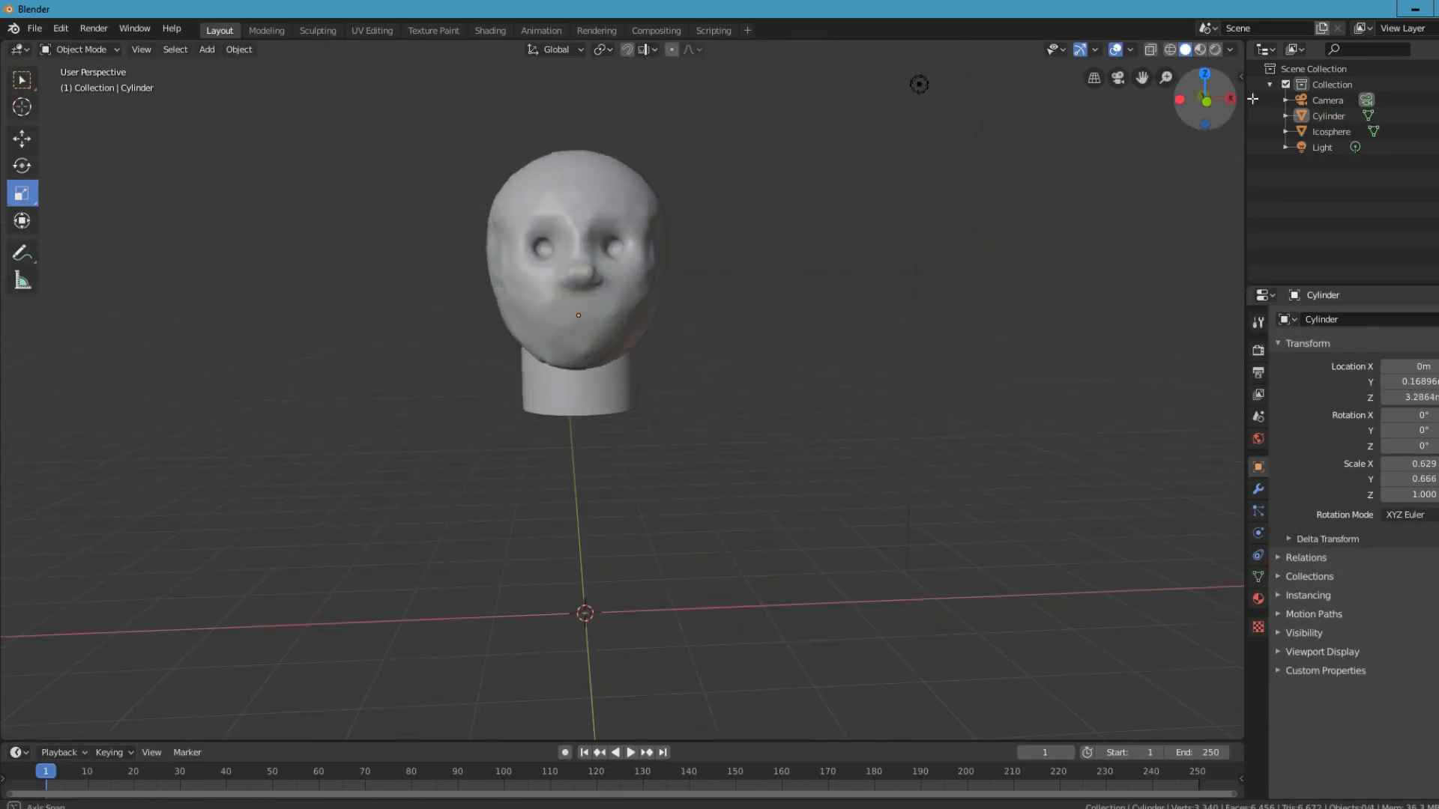
left_click(318, 30)
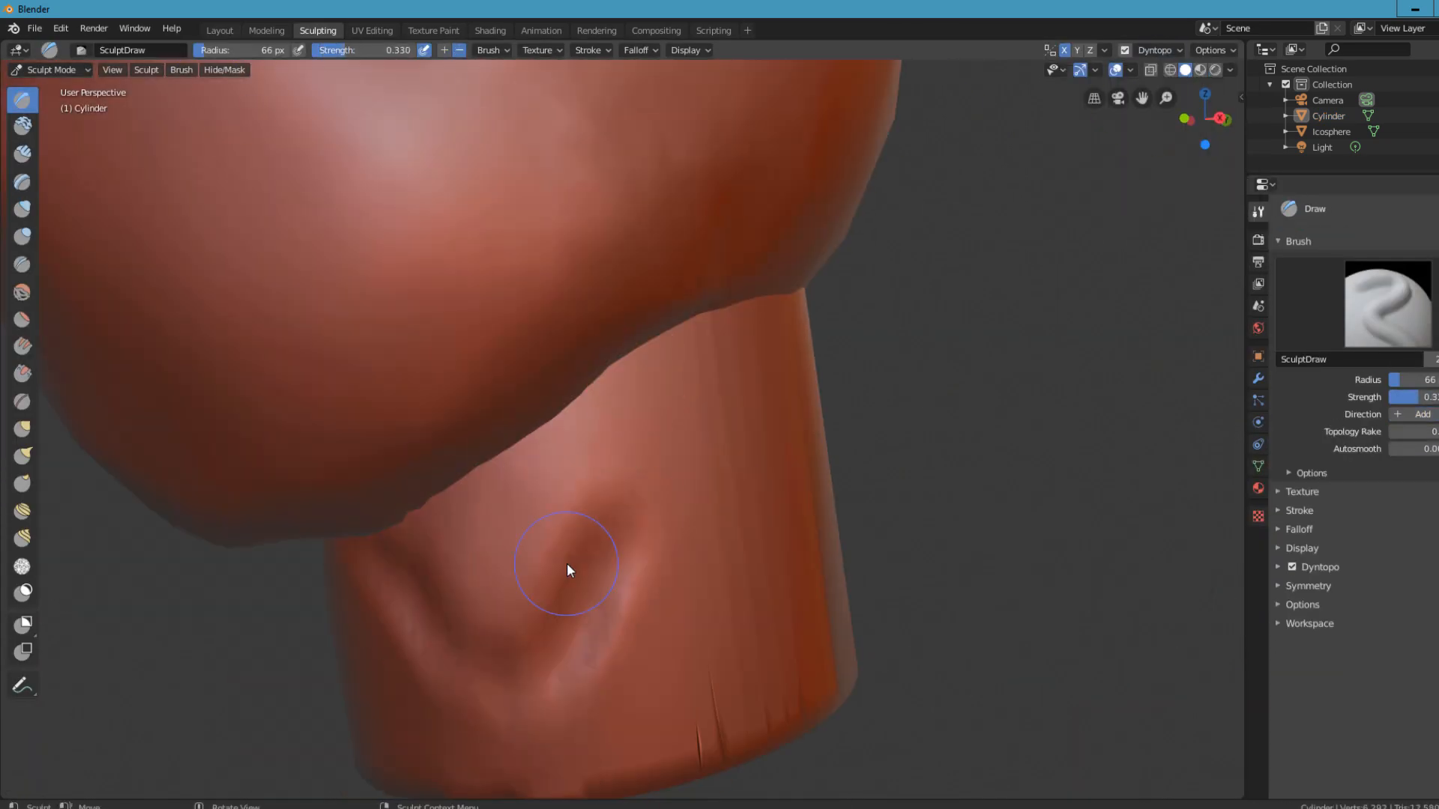
left_click(218, 30)
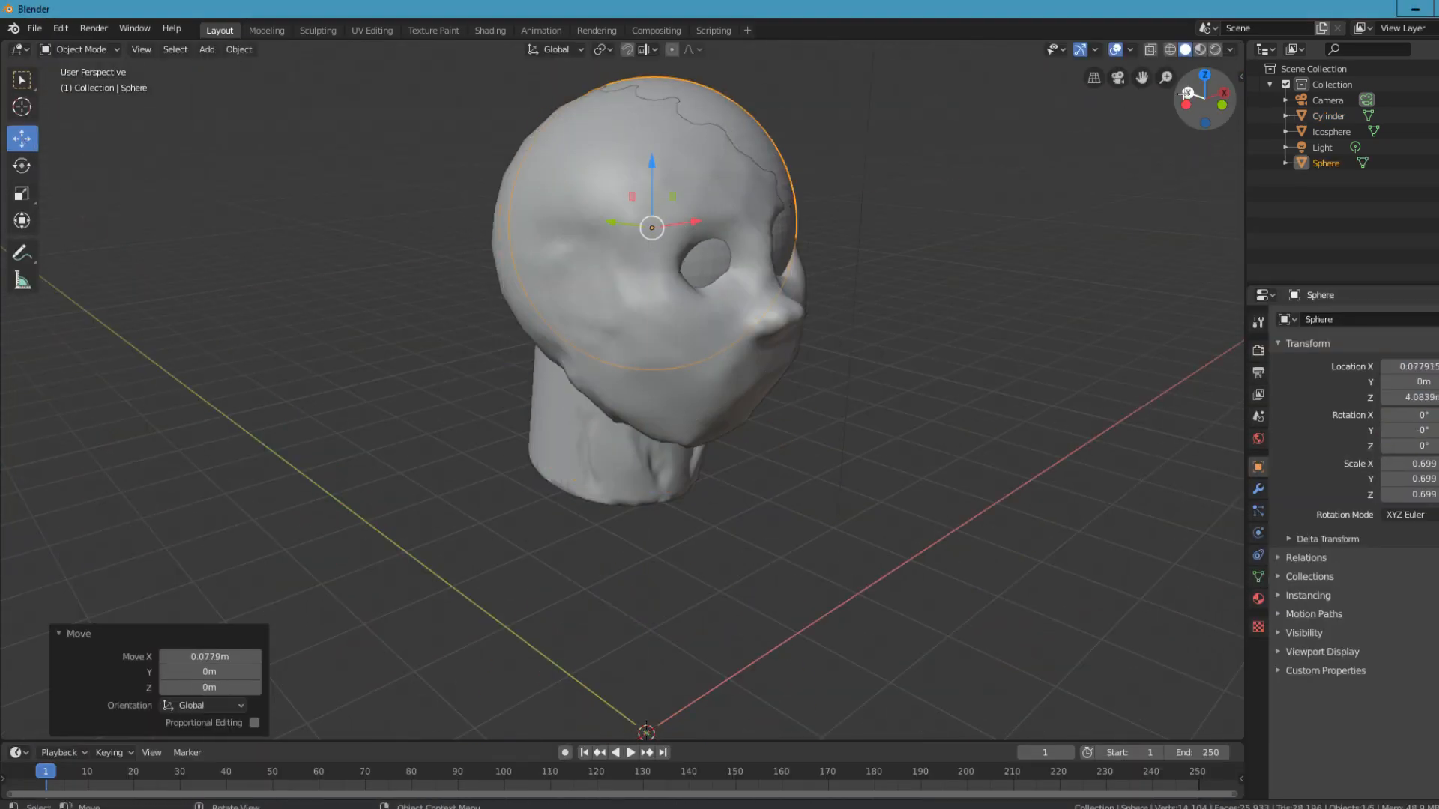
Sculpt a UV sphere into a dark hair cap, add white eyeballs with pupils, and give the head a skin tone.
left_click(317, 30)
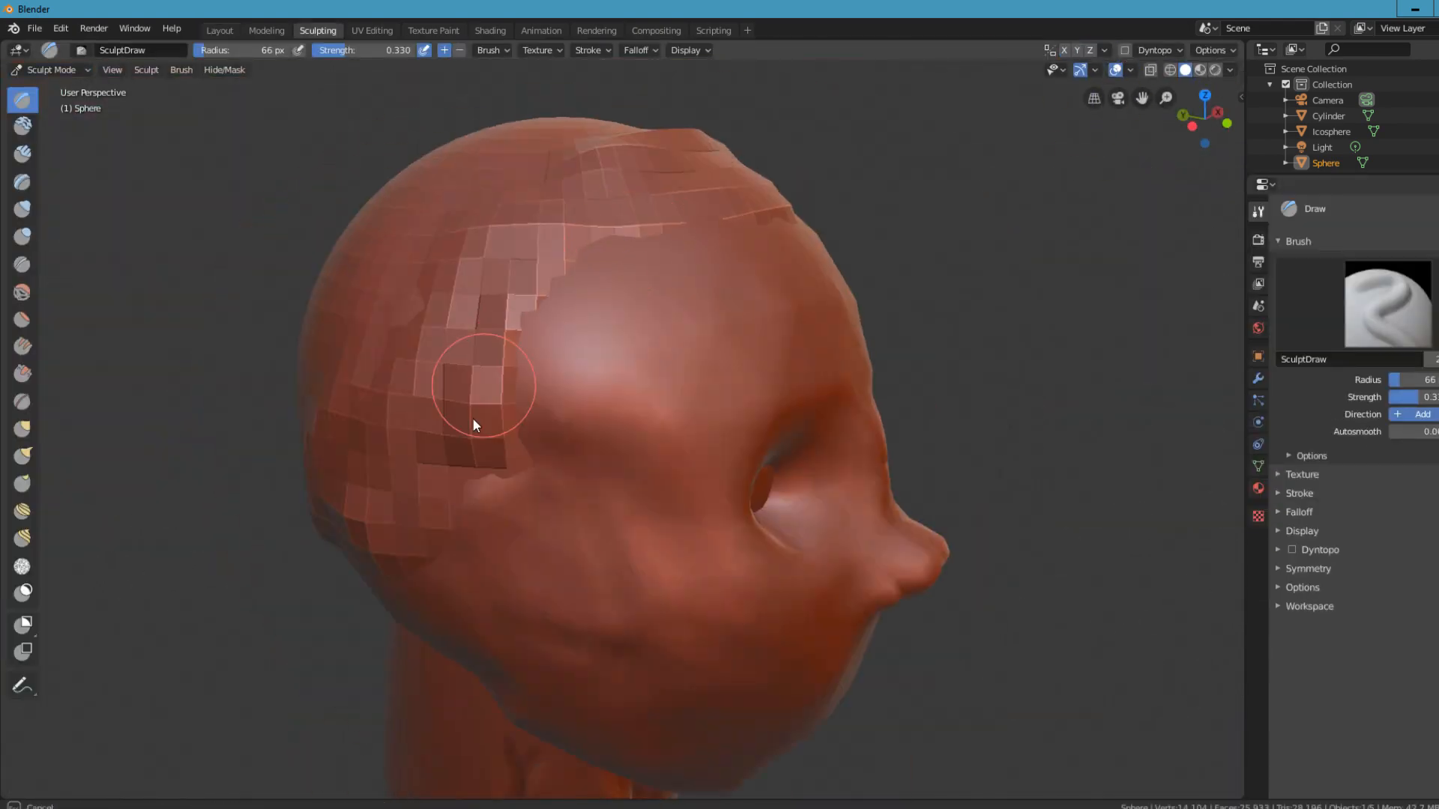
left_click(22, 319)
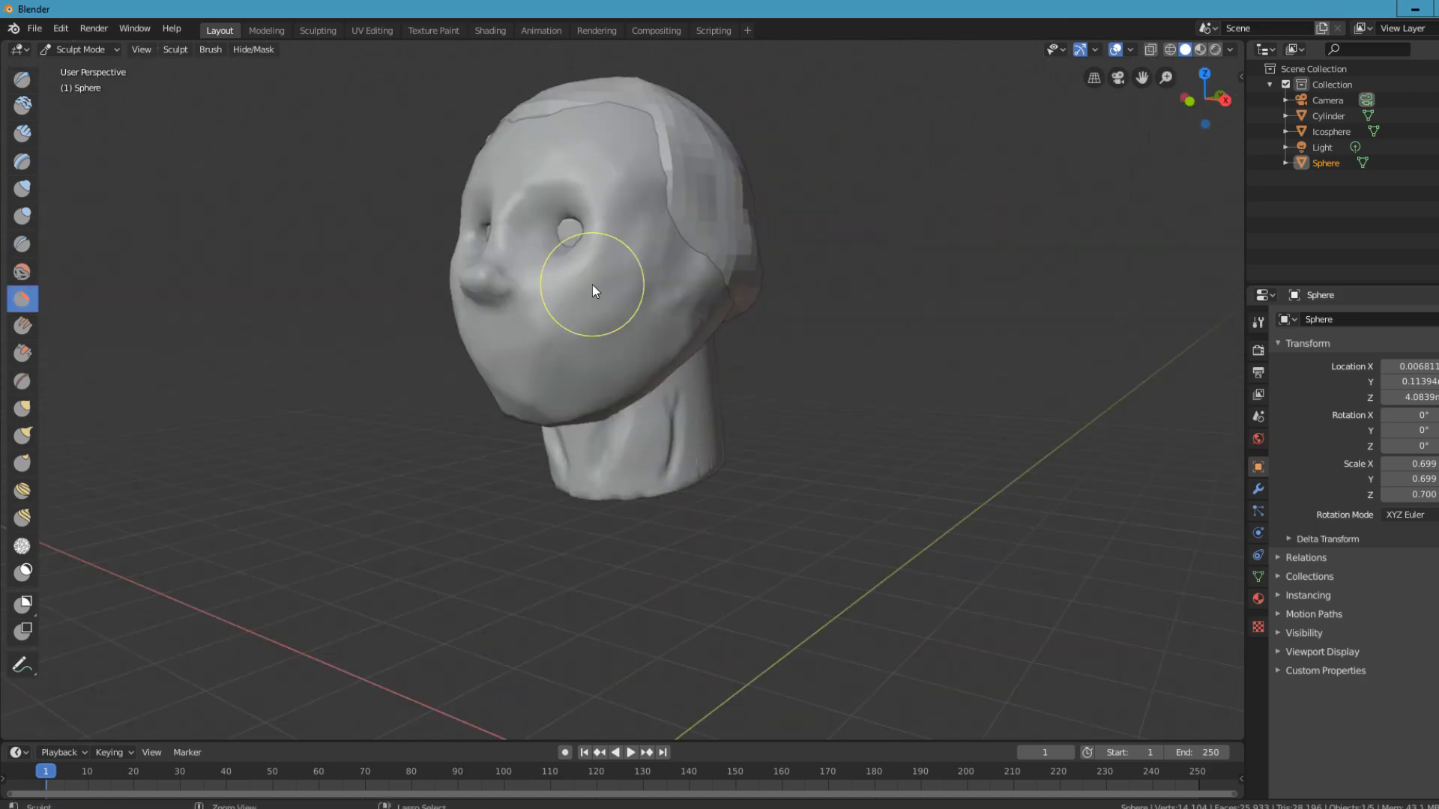
left_click(317, 30)
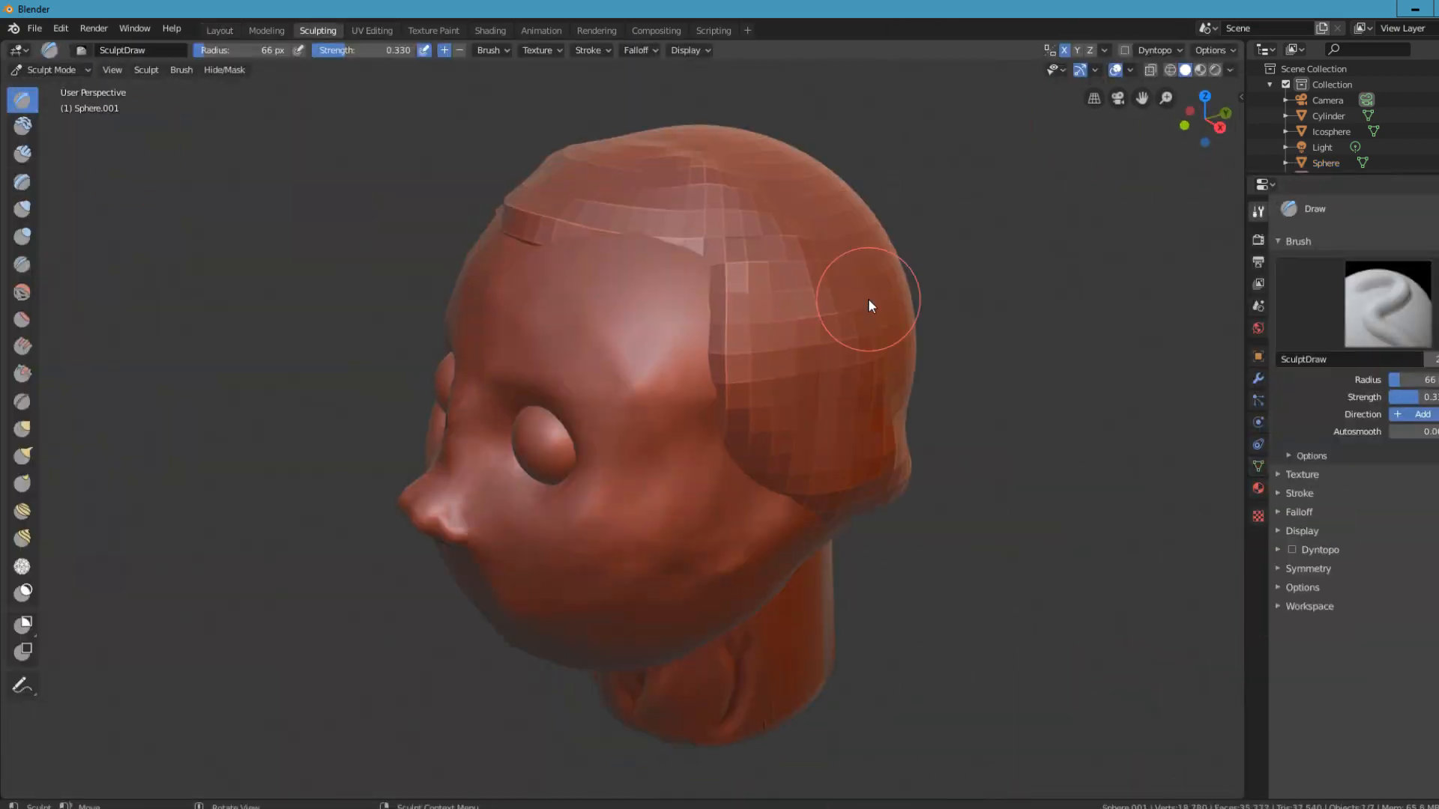
left_click(21, 126)
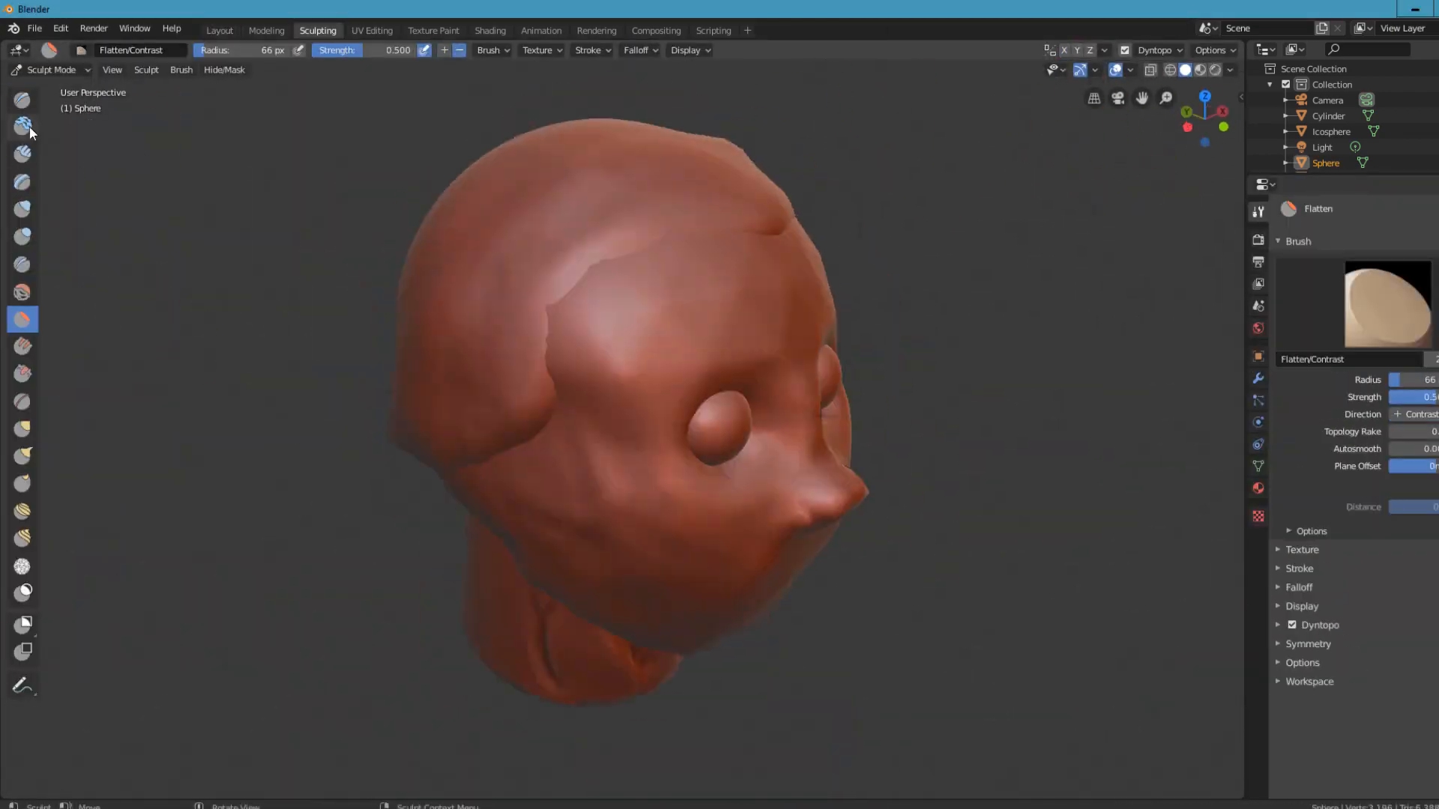
left_click(218, 30)
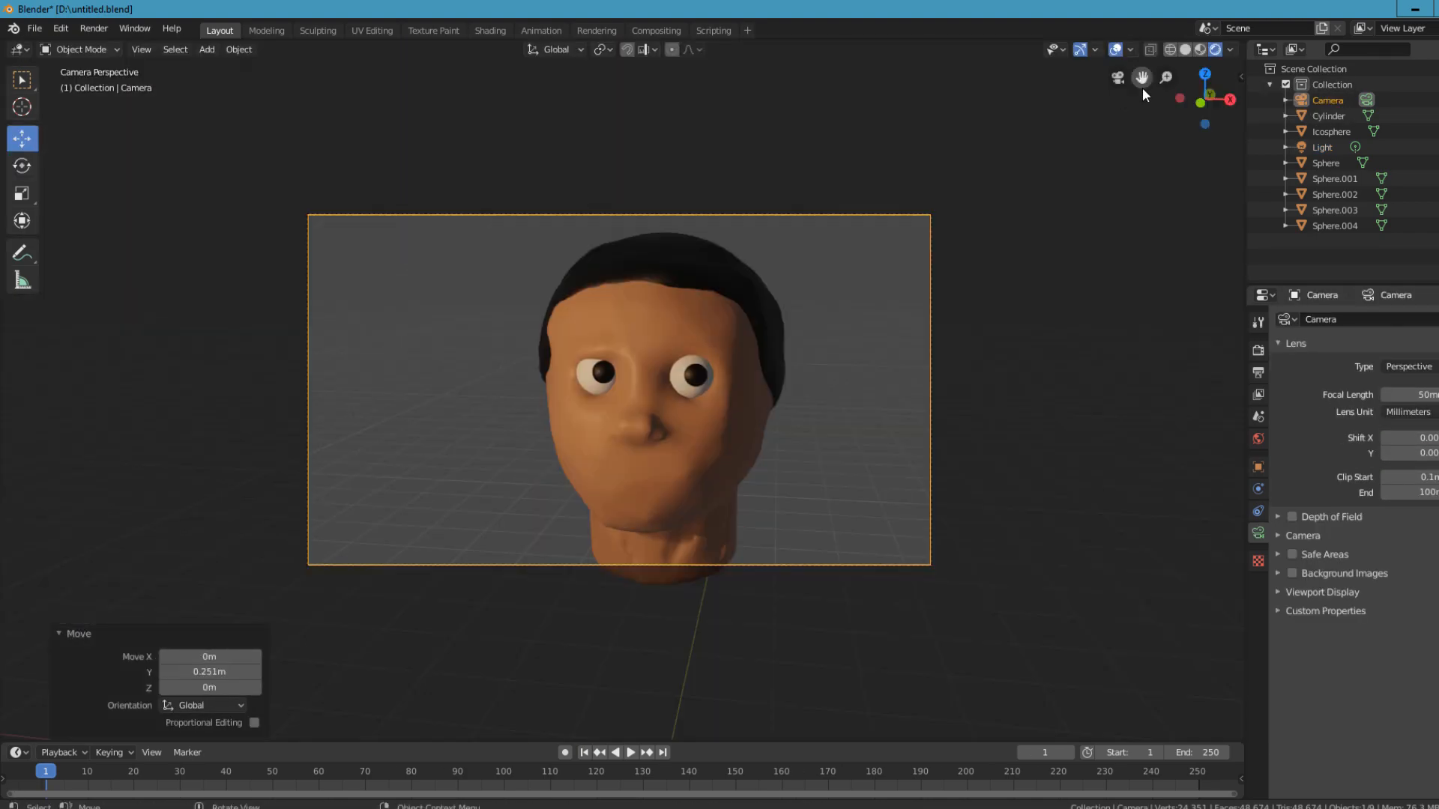
Add a red sphere torso under the neck and a skin-toned disc ear sculpted with the Scrape brush.
left_click(318, 30)
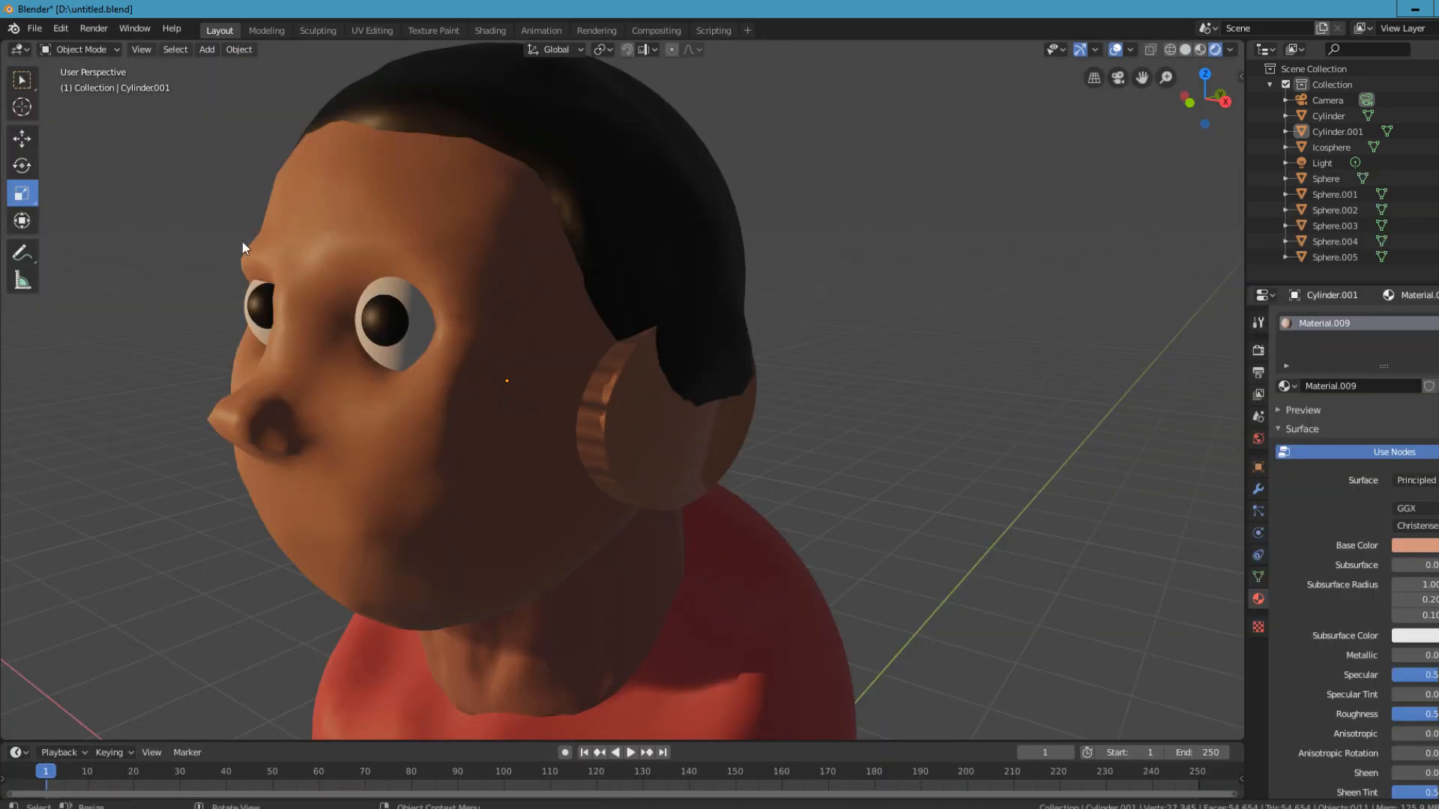
left_click(318, 30)
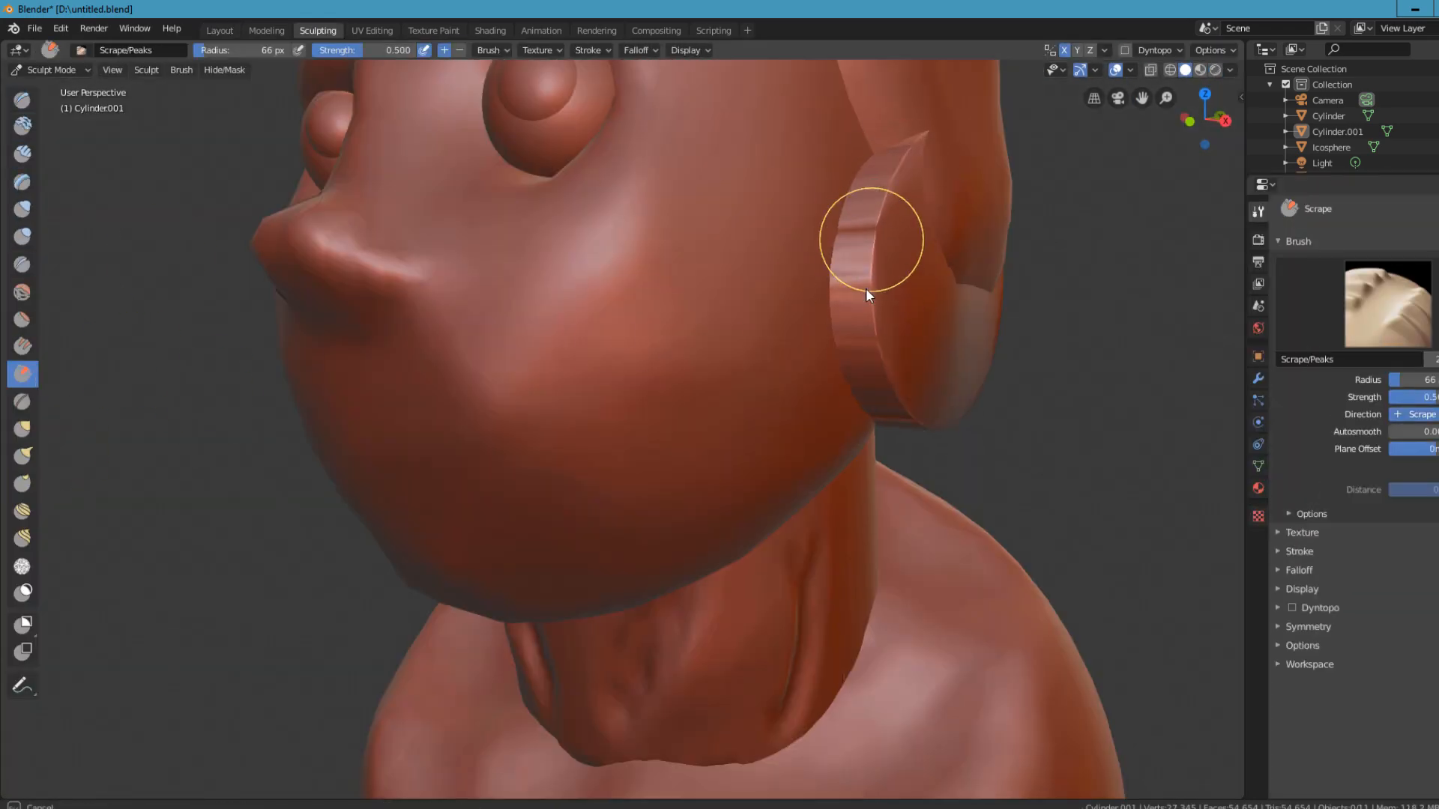
left_click(220, 30)
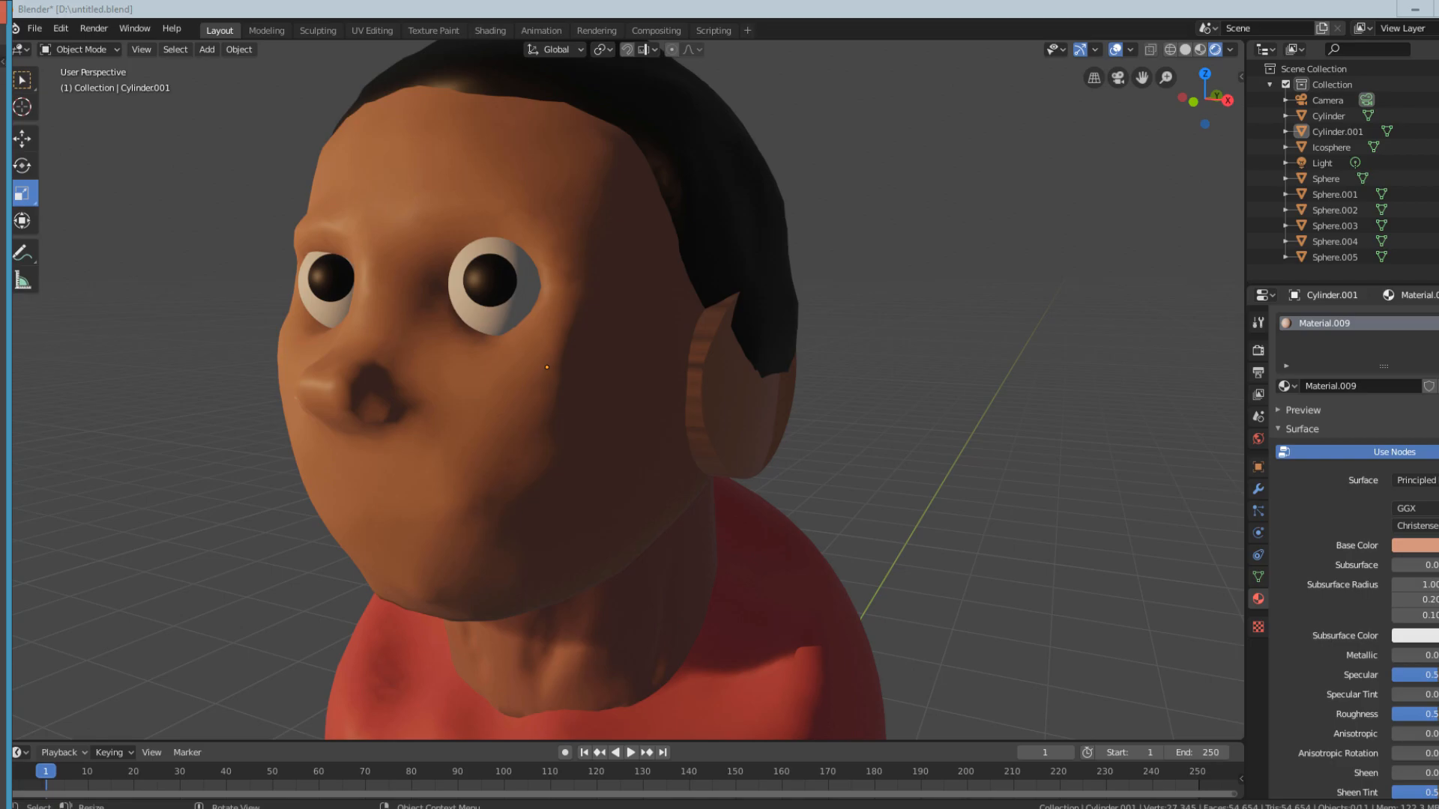